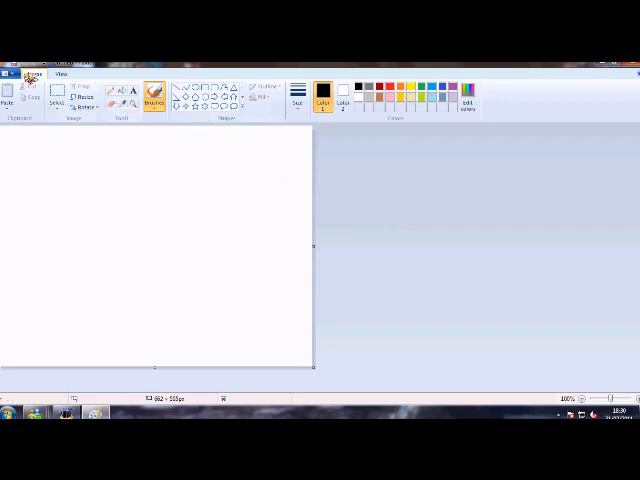
Step: Load the grey cat picture from the Pictures library into Paint for editing
{"action": "left_click", "coordinate": [32, 74]}
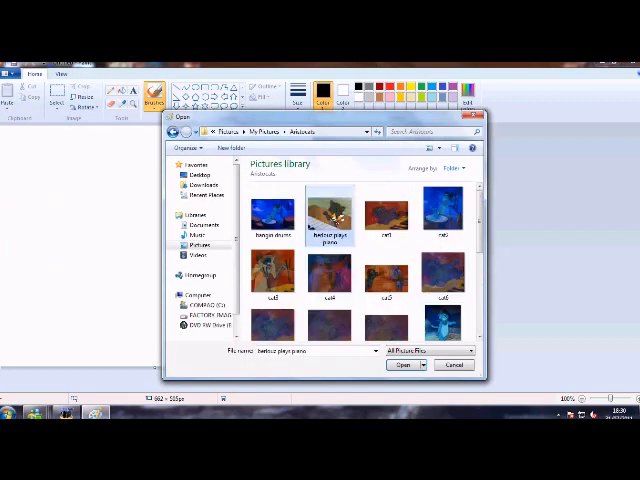
{"action": "left_click", "coordinate": [404, 364]}
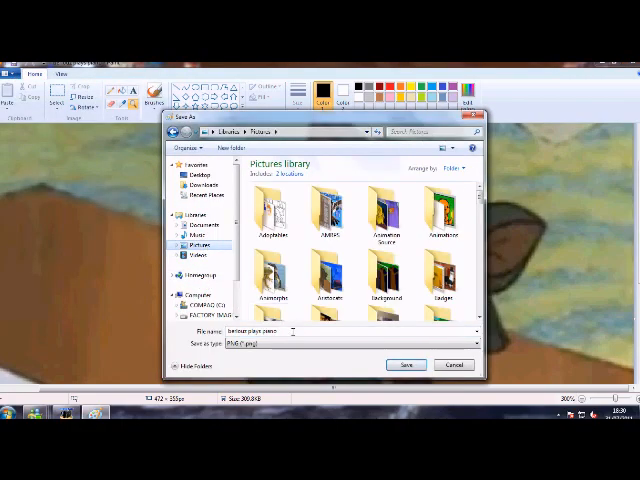
Step: Save the cat picture as a copy, accepting the lost-transparency warning
{"action": "left_click", "coordinate": [406, 364]}
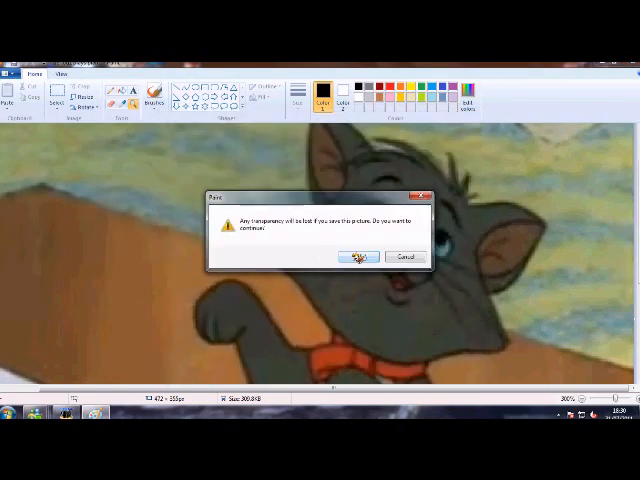
{"action": "left_click", "coordinate": [360, 256]}
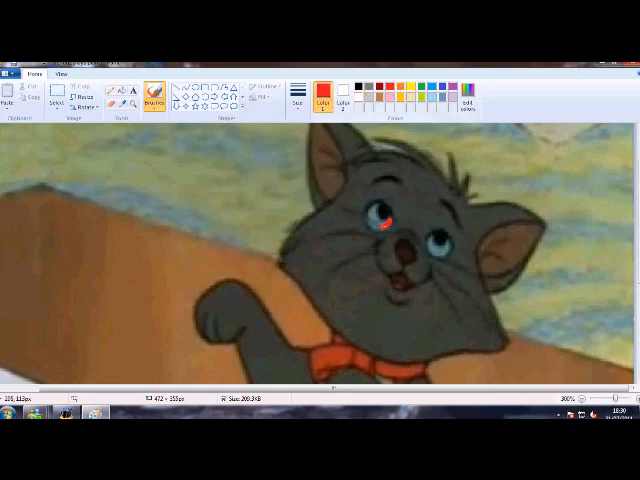
Step: Paint the cat's left eye red with the Fill tool
{"action": "left_click", "coordinate": [376, 220]}
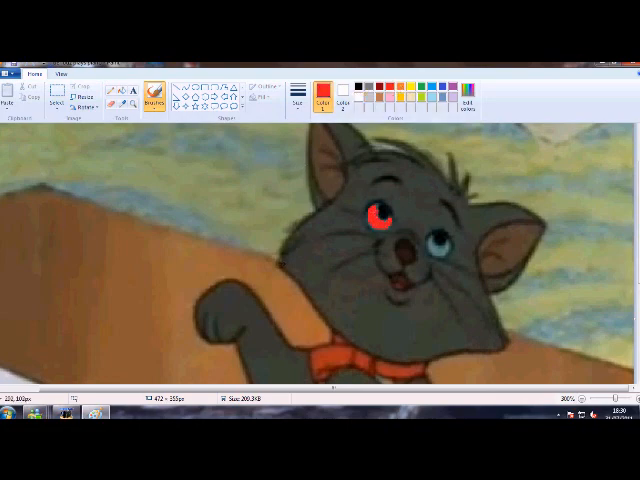
{"action": "left_click", "coordinate": [430, 240]}
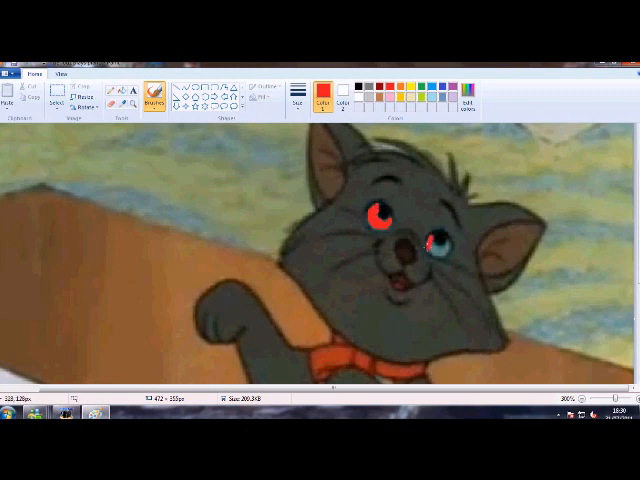
{"action": "left_click", "coordinate": [436, 246]}
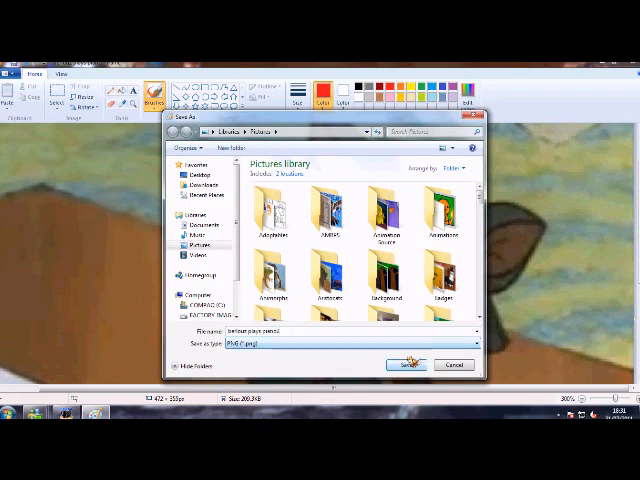
Step: Save the red-eyed version of the cat picture under its new name
{"action": "left_click", "coordinate": [404, 364]}
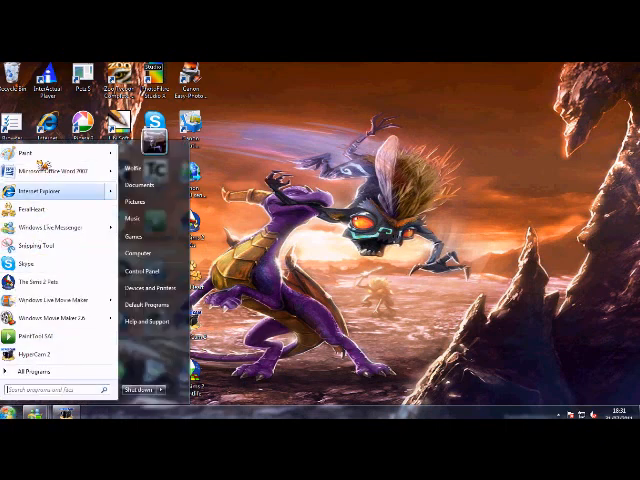
{"action": "mouse_move", "coordinate": [56, 298]}
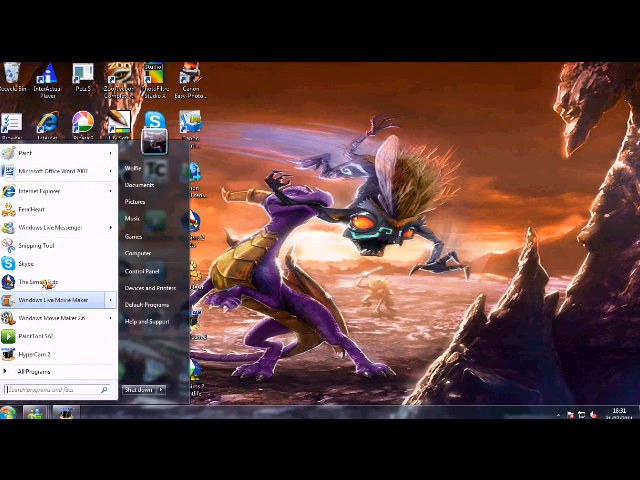
Step: Launch Movie Maker and add the original cat picture as the first clip
{"action": "left_click", "coordinate": [56, 300]}
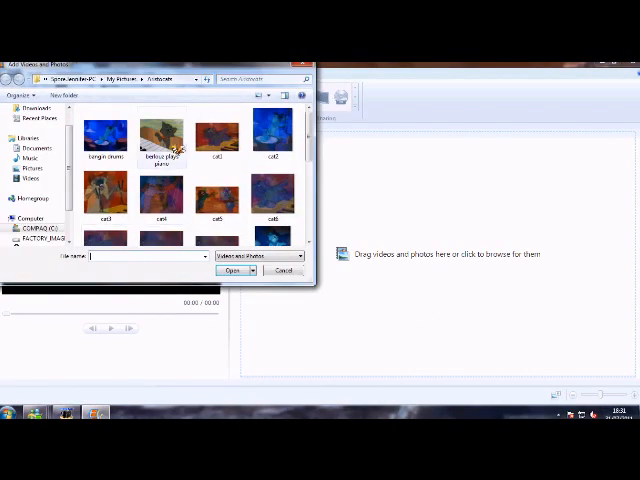
{"action": "left_click", "coordinate": [232, 270]}
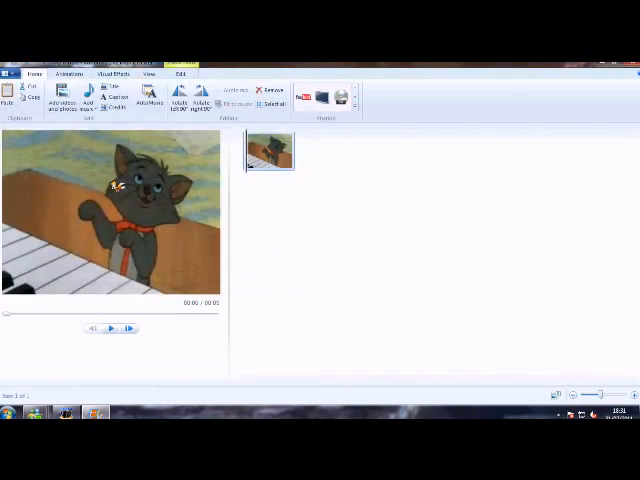
Step: Add the red-eyed cat picture from the Pictures library as the second clip
{"action": "left_click", "coordinate": [60, 96]}
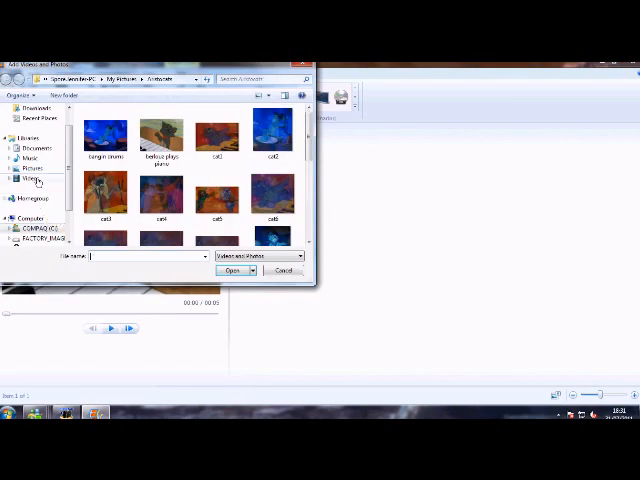
{"action": "left_click", "coordinate": [32, 168]}
{"action": "type", "text": "berl"}
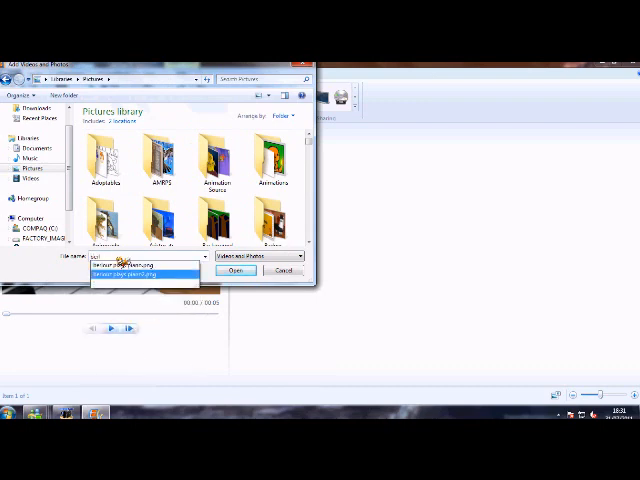
{"action": "left_click", "coordinate": [236, 272]}
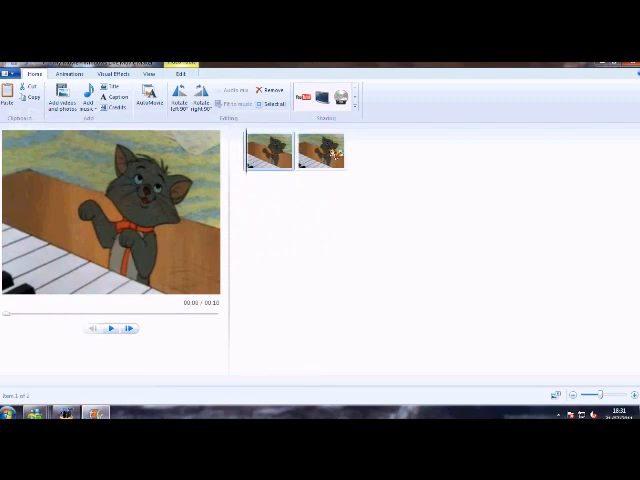
{"action": "mouse_move", "coordinate": [116, 328]}
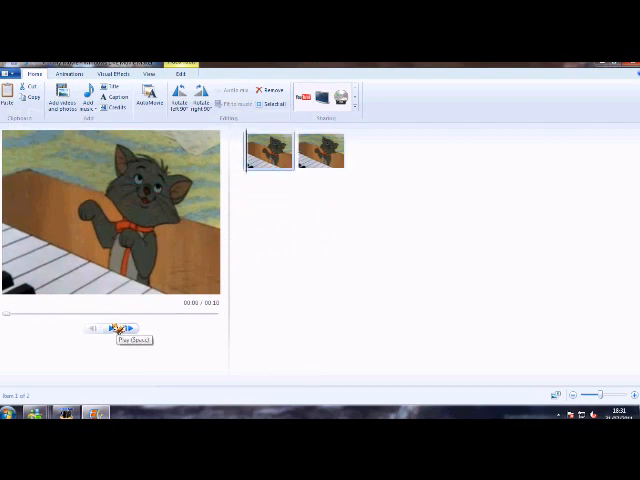
{"action": "left_click", "coordinate": [116, 328]}
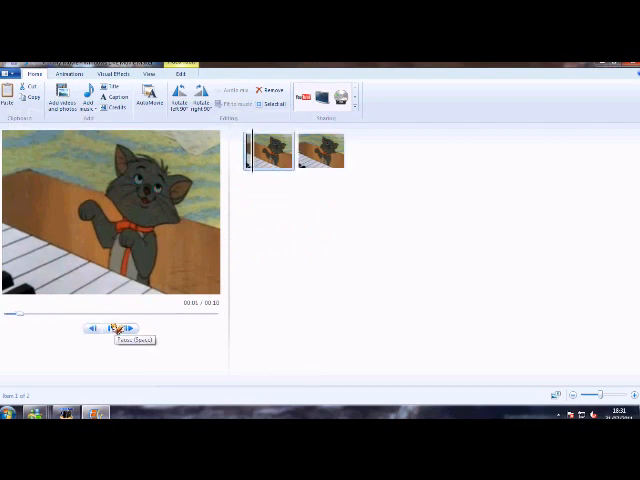
{"action": "left_click", "coordinate": [110, 328]}
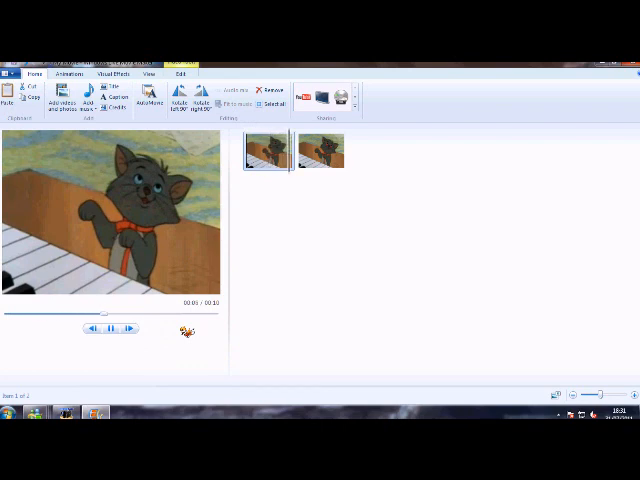
{"action": "left_click", "coordinate": [318, 156]}
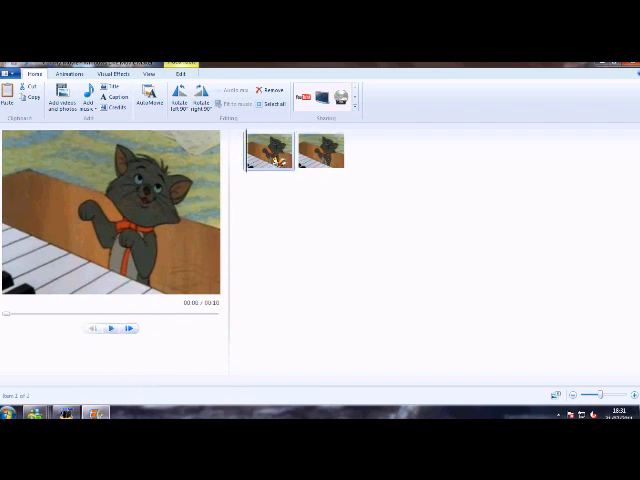
{"action": "left_click", "coordinate": [180, 74]}
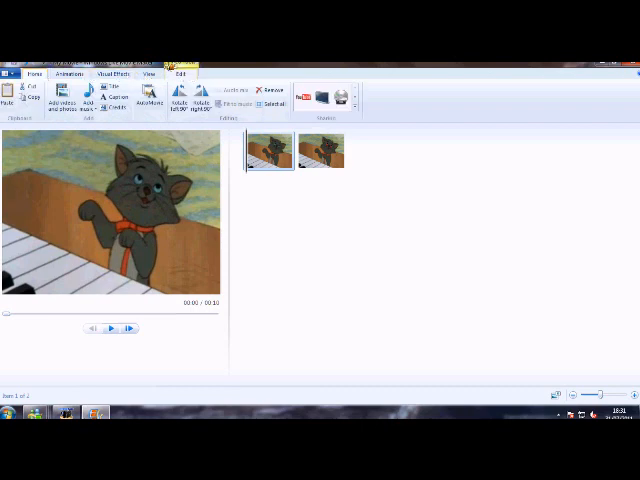
{"action": "left_click", "coordinate": [64, 72]}
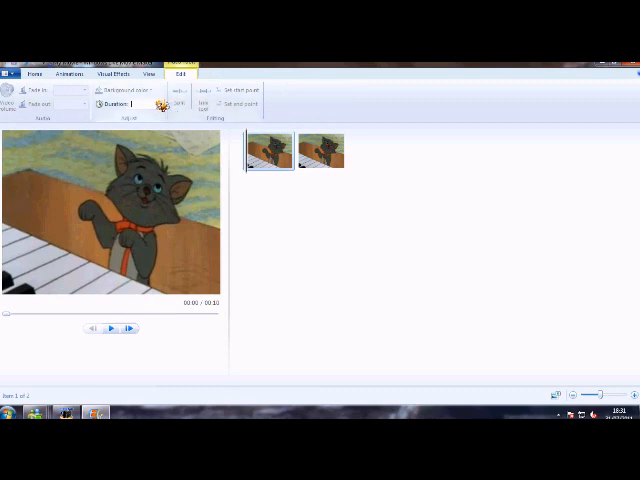
Step: Give both cat clips a short display duration from the Duration list
{"action": "left_click", "coordinate": [162, 104]}
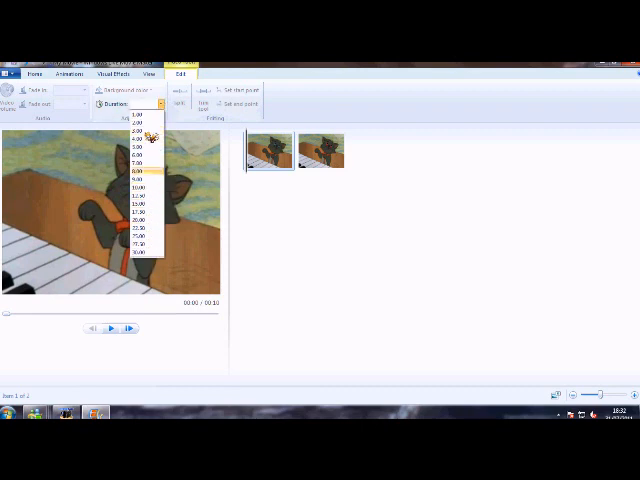
{"action": "mouse_move", "coordinate": [148, 252]}
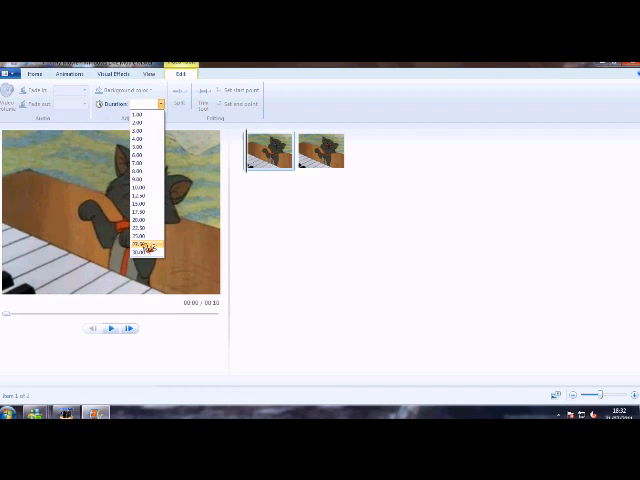
{"action": "left_click", "coordinate": [136, 114]}
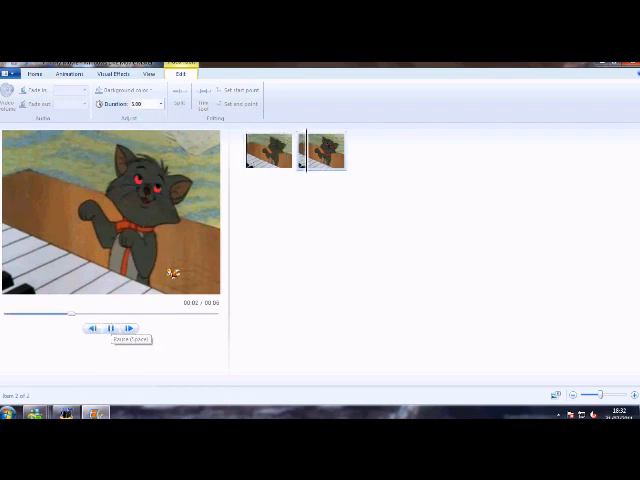
{"action": "left_click", "coordinate": [152, 104]}
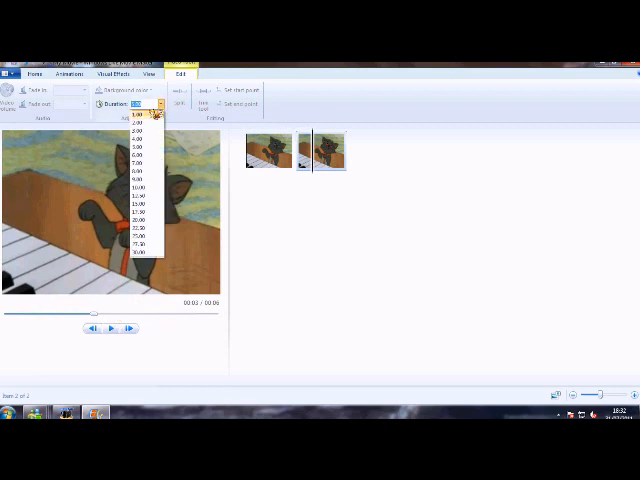
{"action": "left_click", "coordinate": [136, 122]}
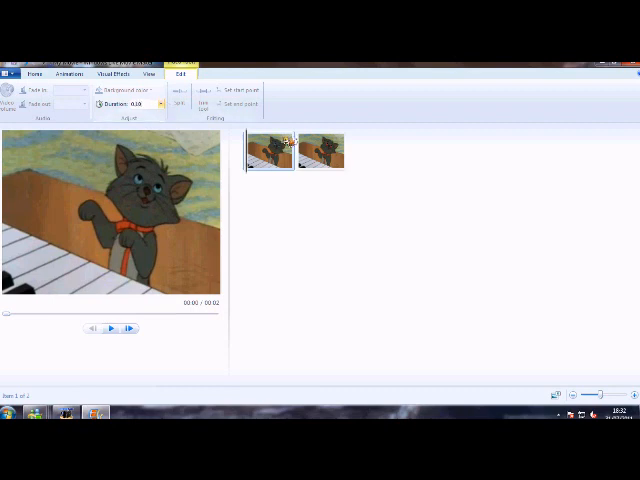
Step: Play the two-frame cat animation in the preview several times to check it
{"action": "left_click", "coordinate": [322, 150]}
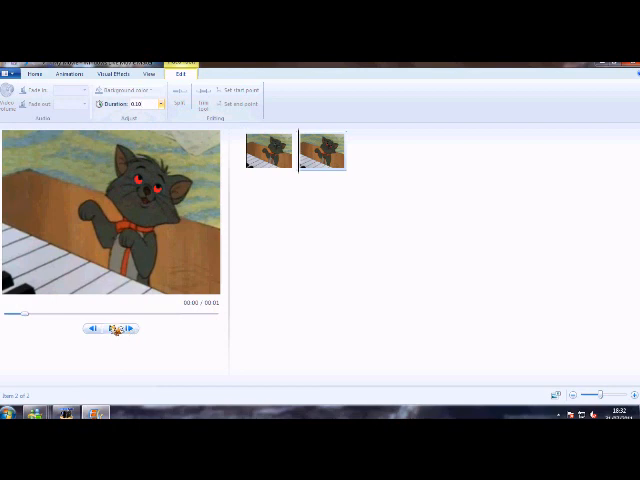
{"action": "left_click", "coordinate": [268, 150]}
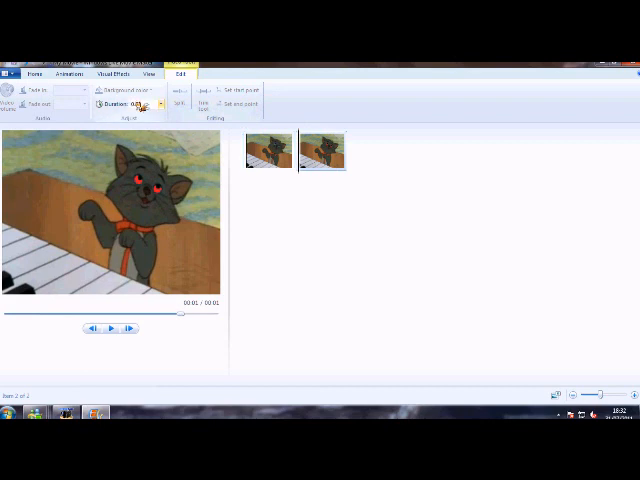
{"action": "left_click", "coordinate": [268, 152]}
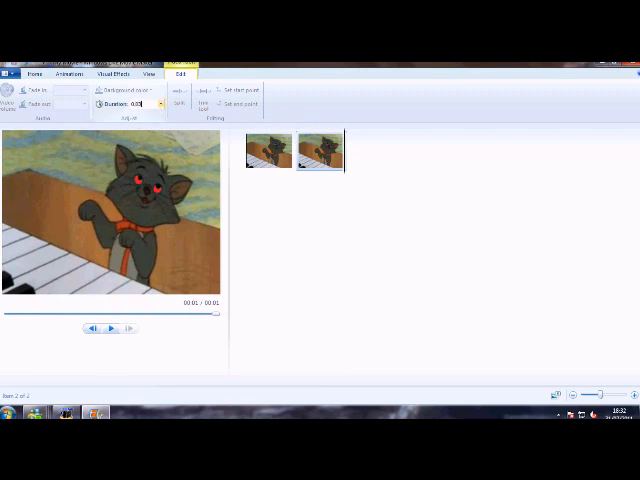
{"action": "left_click", "coordinate": [264, 150]}
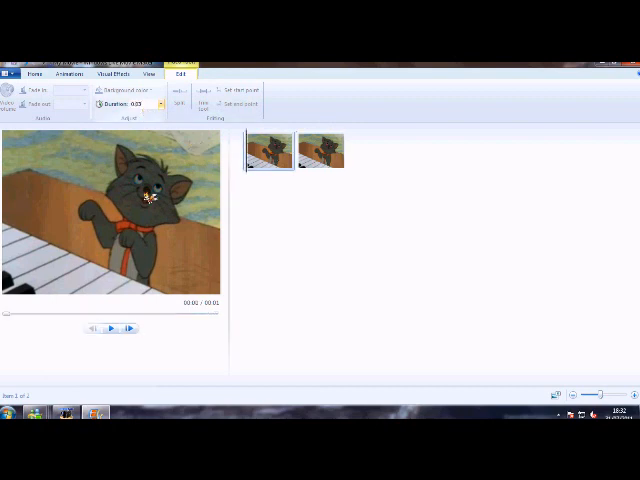
{"action": "left_click", "coordinate": [320, 150]}
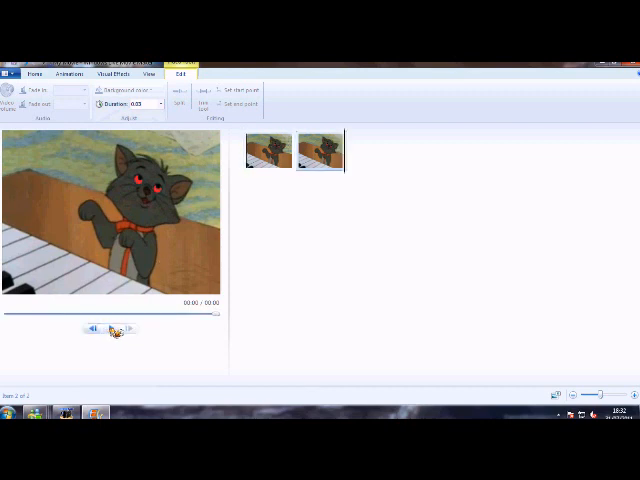
{"action": "left_click", "coordinate": [264, 150]}
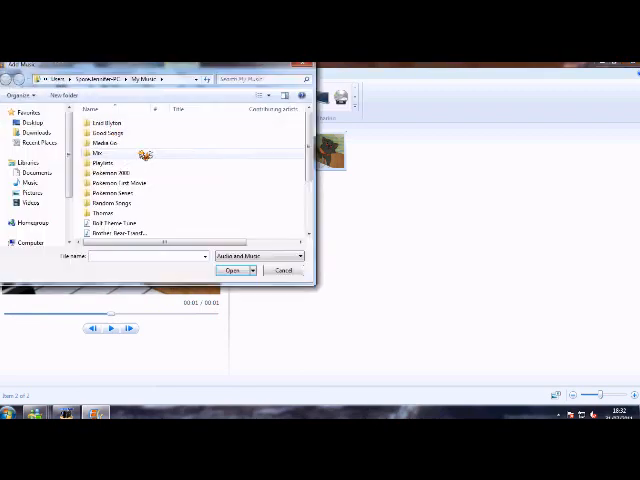
Step: Browse for a music file without adding it, then show the Animations transition choices
{"action": "left_click", "coordinate": [104, 222]}
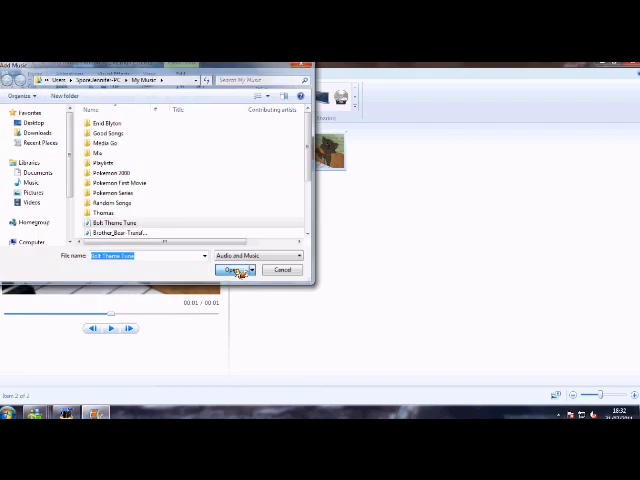
{"action": "left_click", "coordinate": [236, 270]}
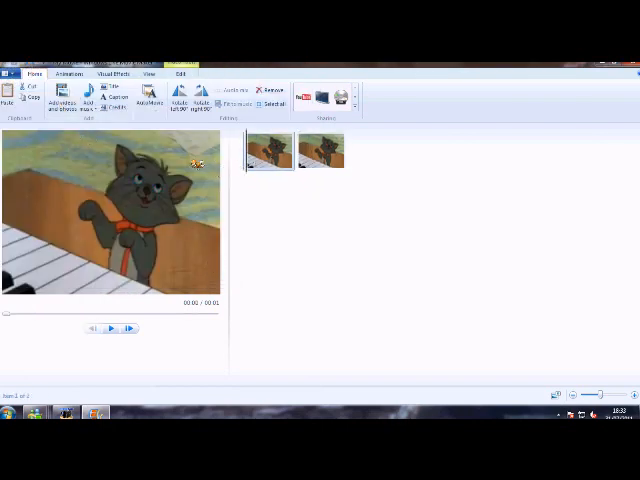
{"action": "left_click", "coordinate": [320, 150]}
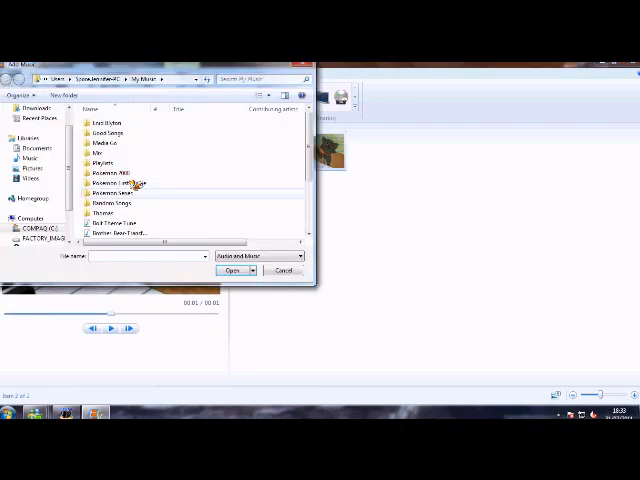
{"action": "left_click", "coordinate": [234, 270]}
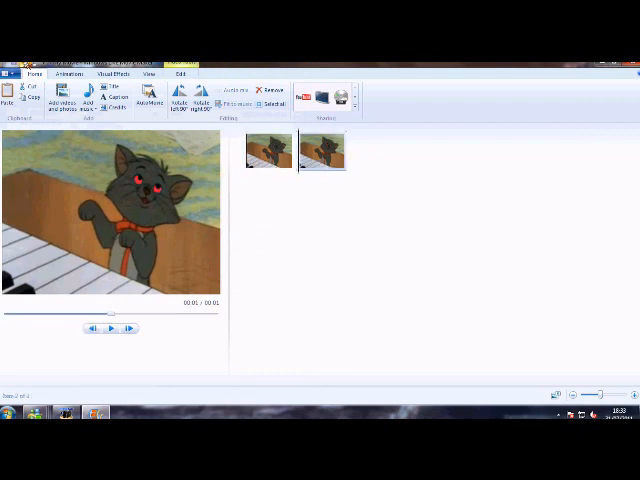
{"action": "left_click", "coordinate": [268, 152]}
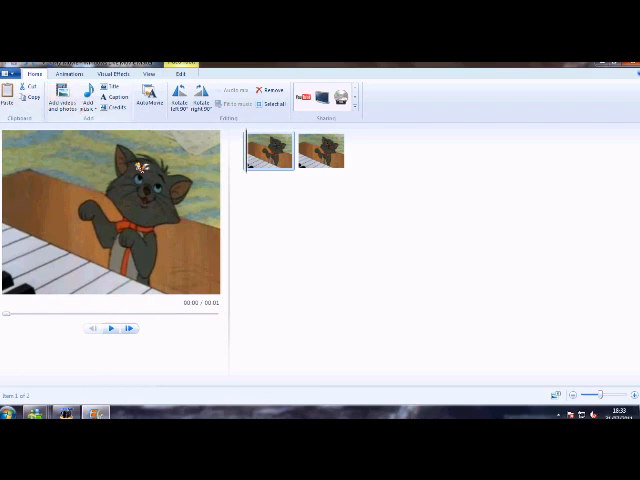
{"action": "left_click", "coordinate": [68, 74]}
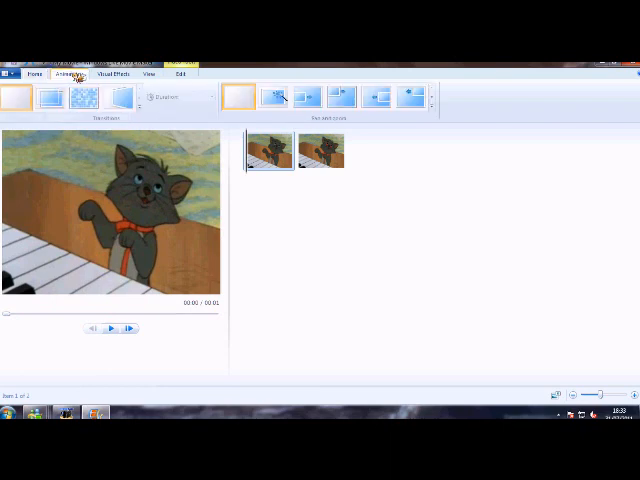
Step: Apply a transition to the first frame and give the second frame a short duration
{"action": "left_click", "coordinate": [320, 150]}
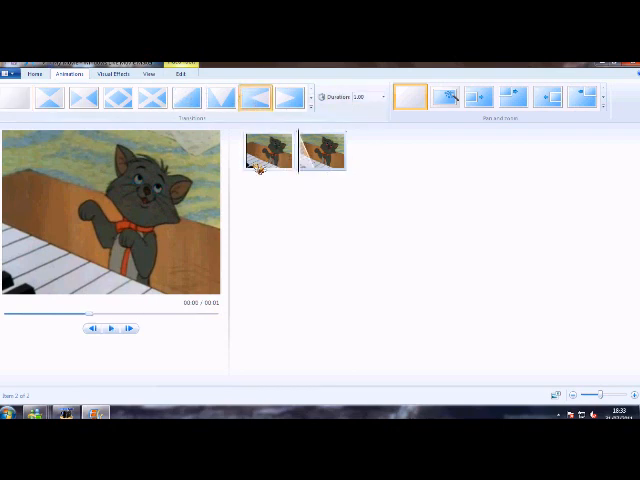
{"action": "left_click", "coordinate": [112, 328]}
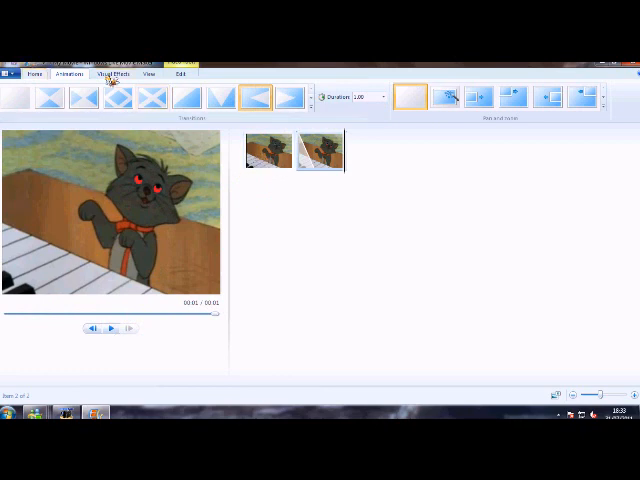
{"action": "left_click", "coordinate": [154, 96]}
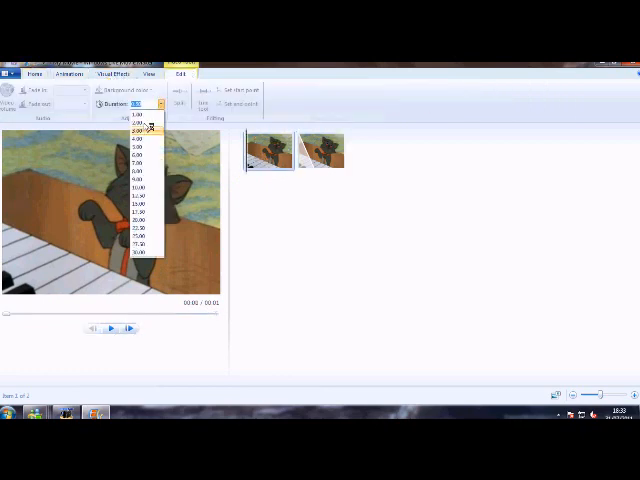
{"action": "left_click", "coordinate": [136, 120]}
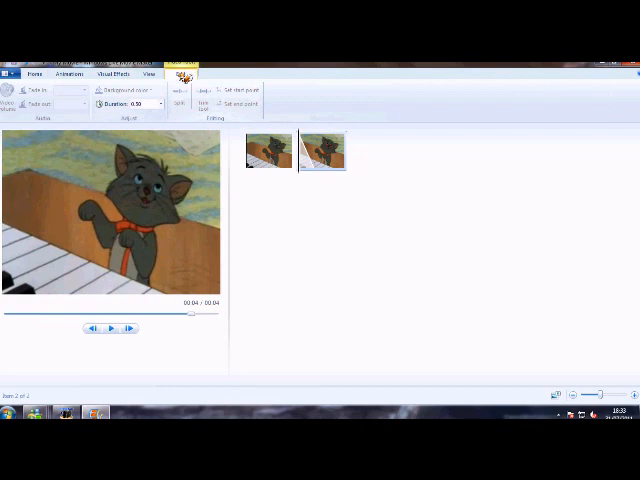
Step: Select the first cat frame and bring up the visual effects gallery
{"action": "left_click", "coordinate": [266, 150]}
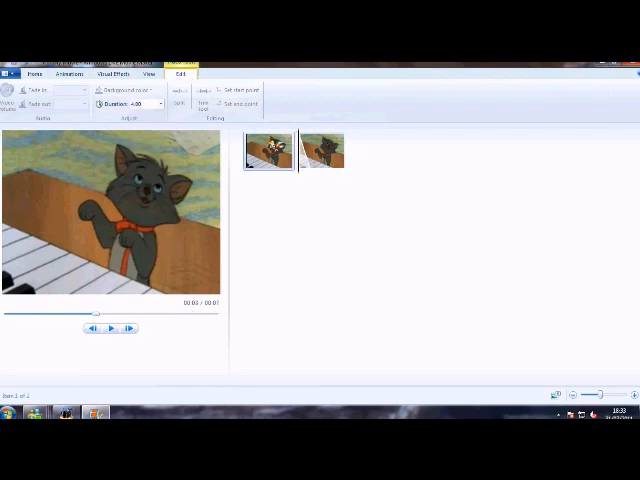
{"action": "left_click", "coordinate": [36, 74]}
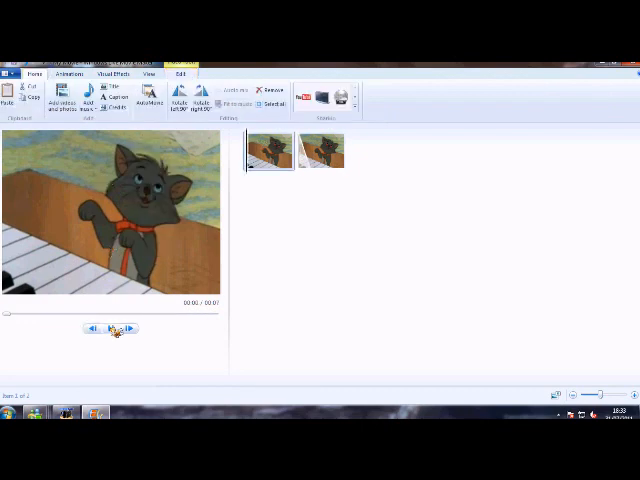
{"action": "left_click", "coordinate": [96, 328]}
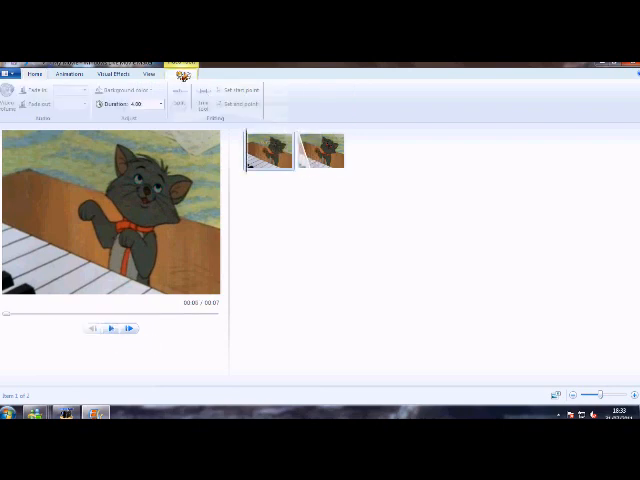
{"action": "left_click", "coordinate": [122, 72]}
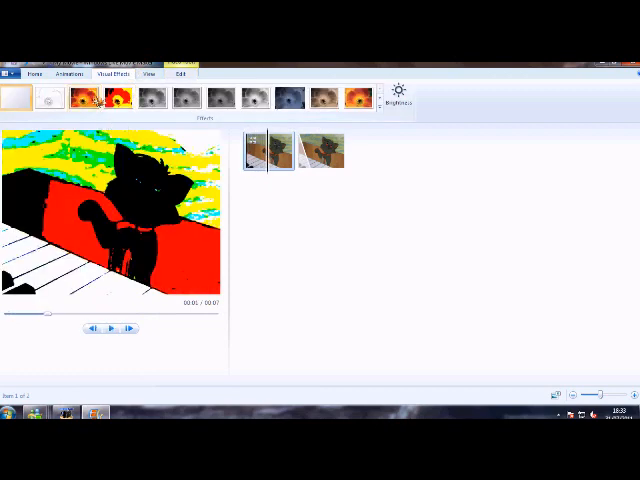
Step: Preview effects such as rotation and pixelation on the cat and play the animation through
{"action": "left_click", "coordinate": [18, 96]}
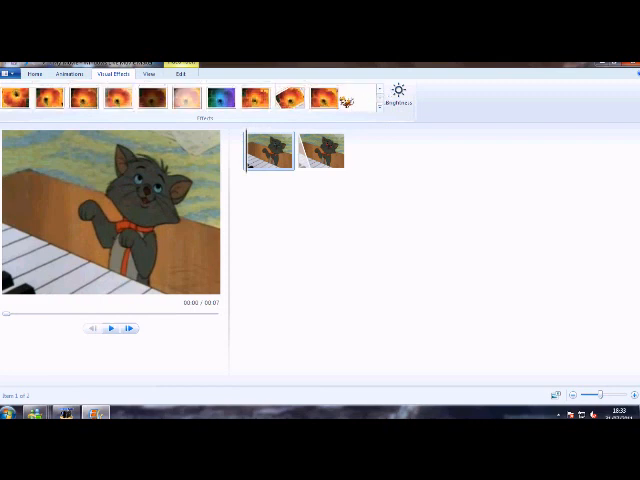
{"action": "left_click", "coordinate": [292, 96]}
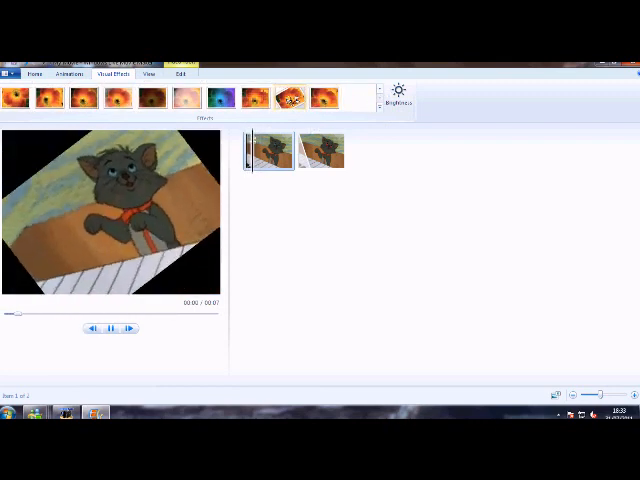
{"action": "left_click", "coordinate": [256, 96]}
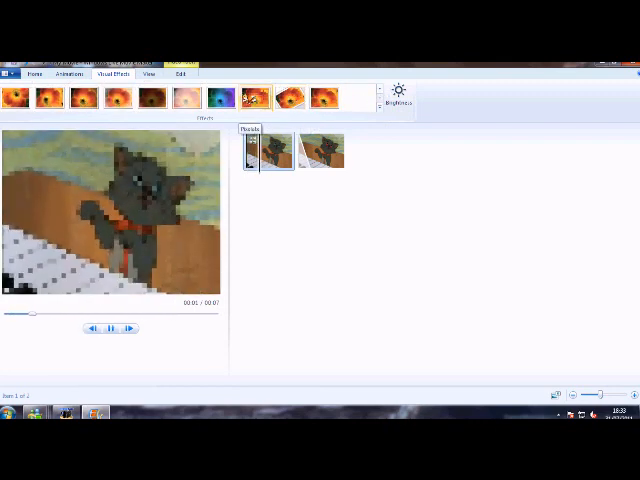
{"action": "left_click", "coordinate": [220, 96]}
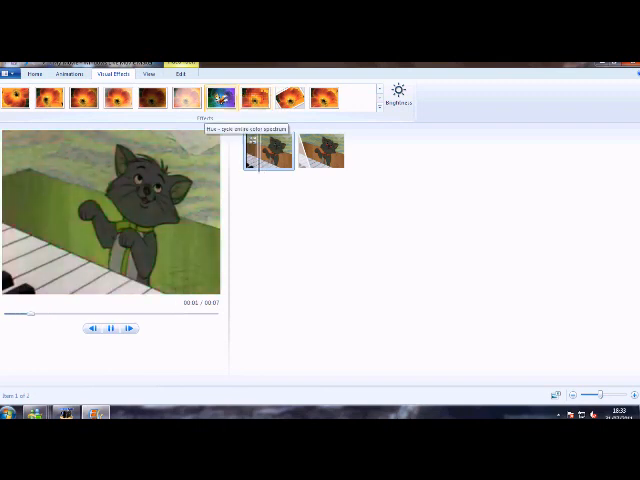
{"action": "left_click", "coordinate": [220, 96]}
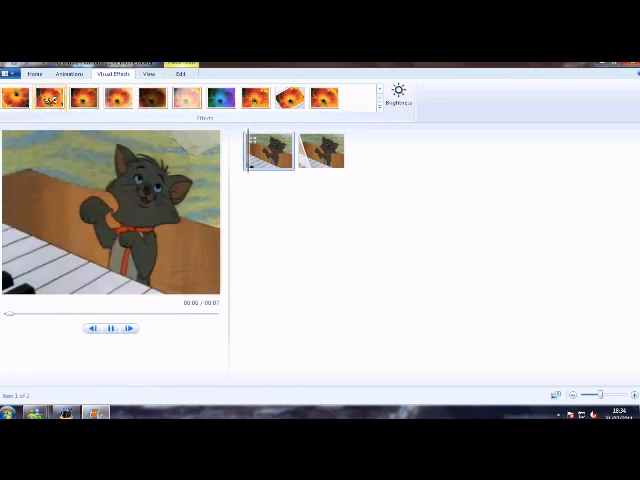
{"action": "left_click", "coordinate": [116, 328]}
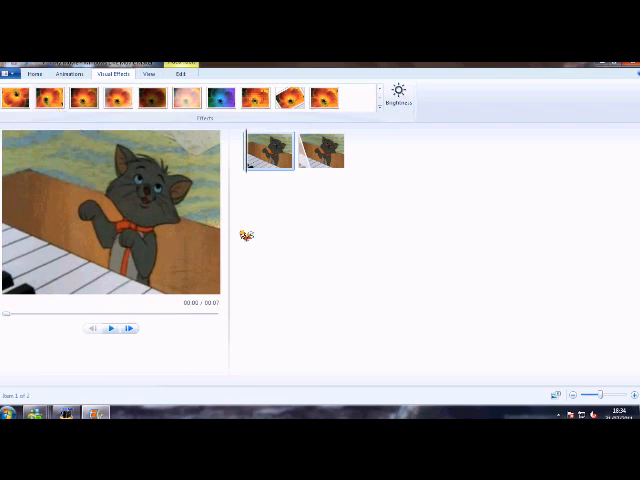
{"action": "mouse_move", "coordinate": [278, 222]}
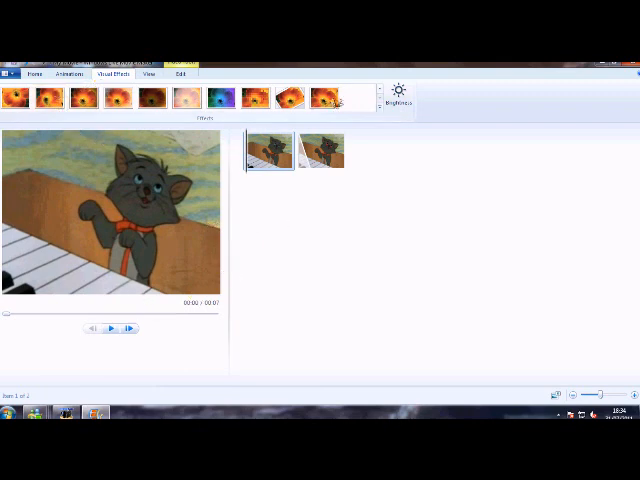
Step: Apply a colour-tint effect to the cat frames and pause the pink-then-cyan playback
{"action": "left_click", "coordinate": [398, 96]}
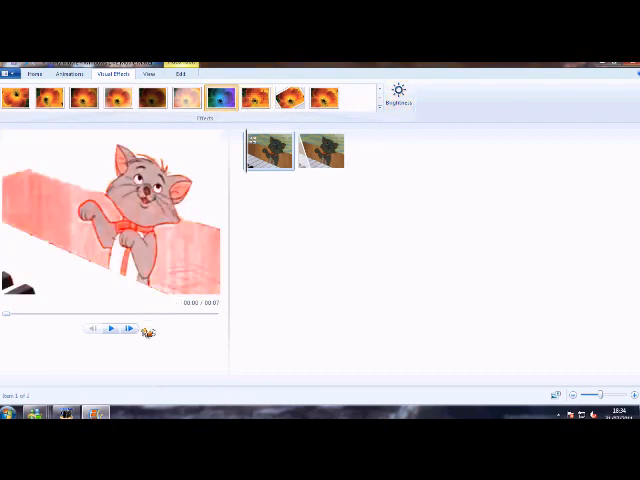
{"action": "left_click", "coordinate": [112, 328]}
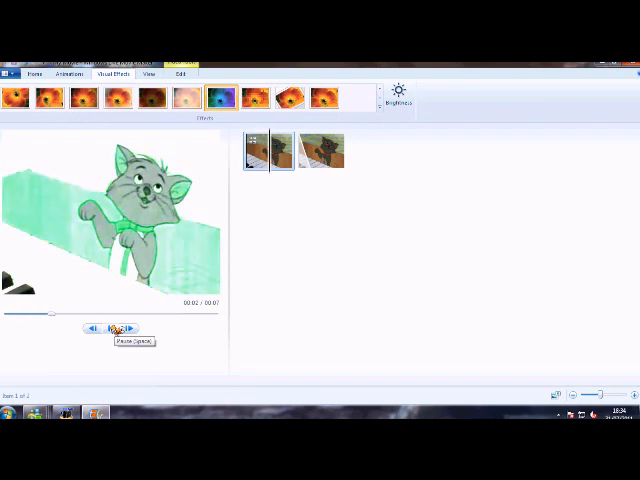